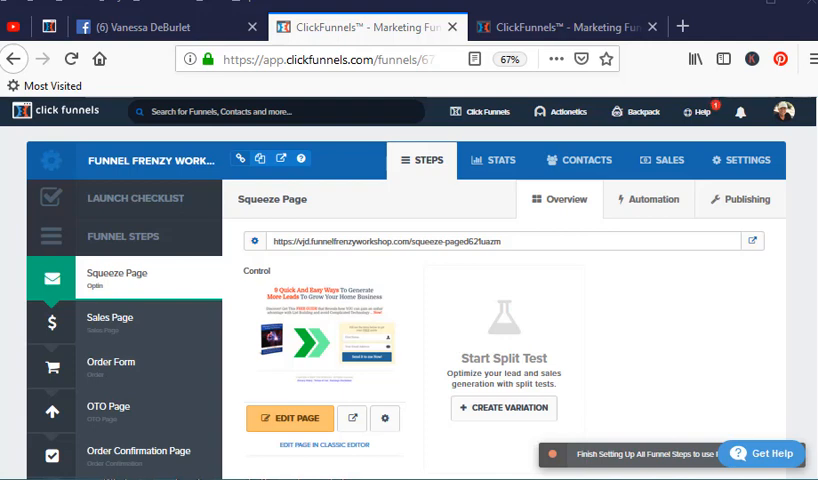
Step: Go to the Members Area Access funnel step and select its Secret Sign Up URL for copying
scroll(down, 3)
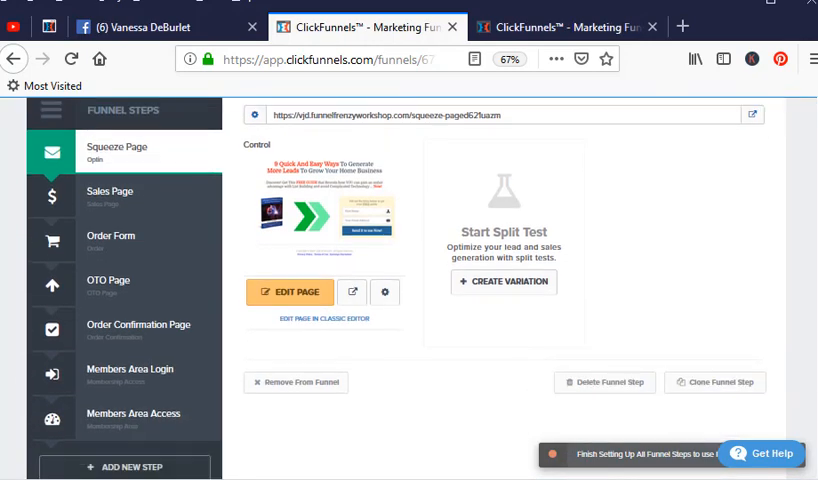
scroll(down, 3)
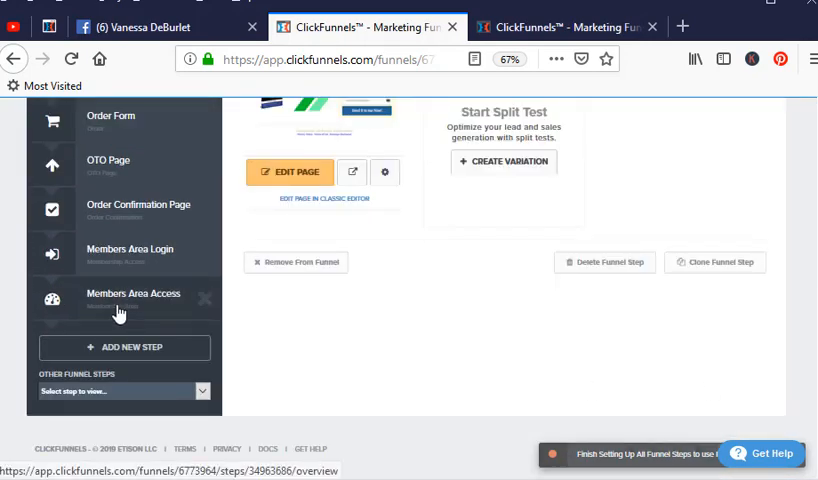
click(132, 292)
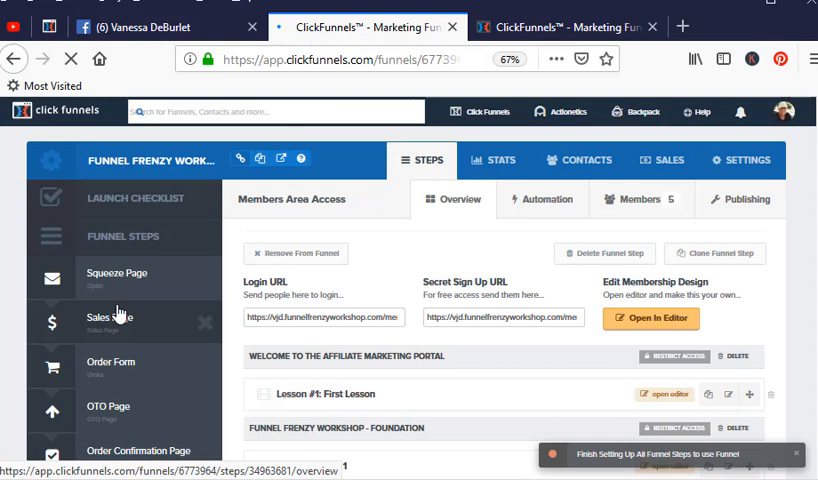
triple_click(504, 316)
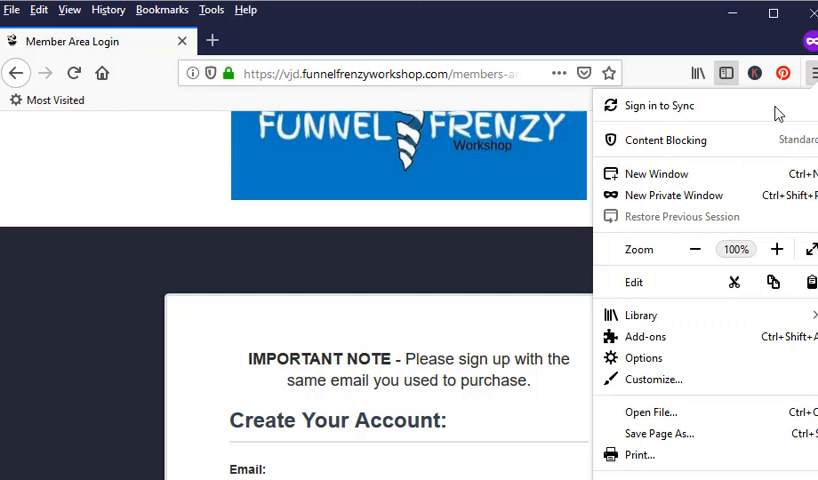
mouse_move(620, 196)
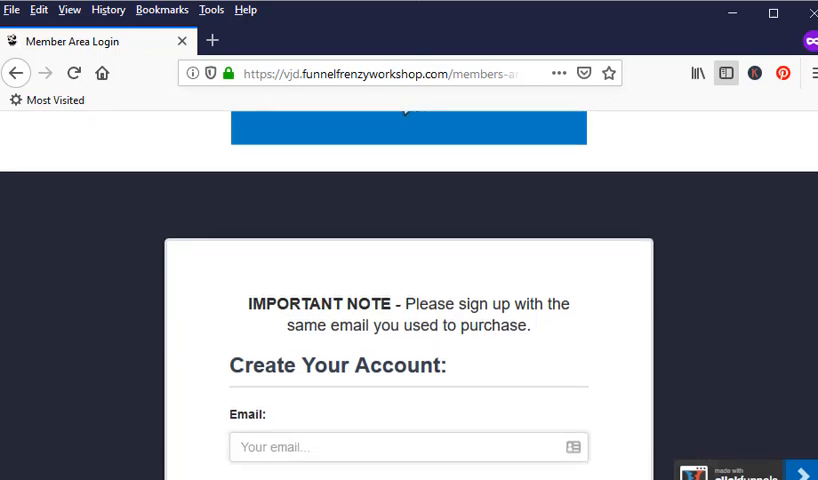
Step: Bring the membership site's Create Your Account form into view in the private window
scroll(down, 3)
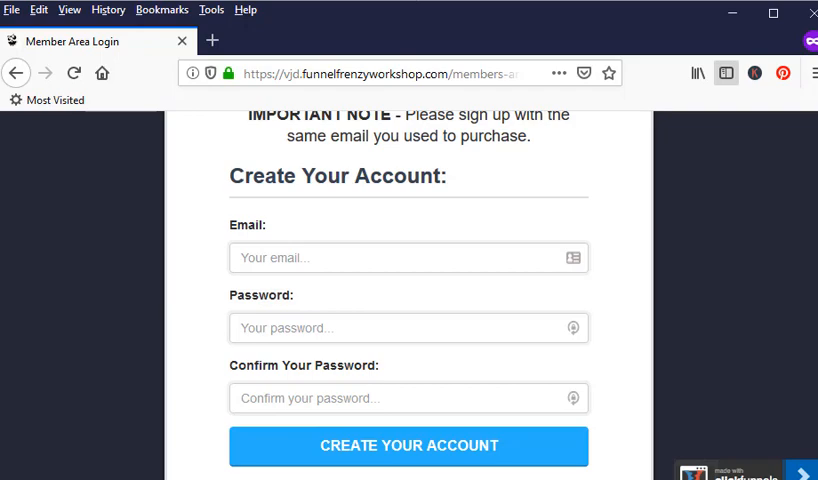
mouse_move(740, 32)
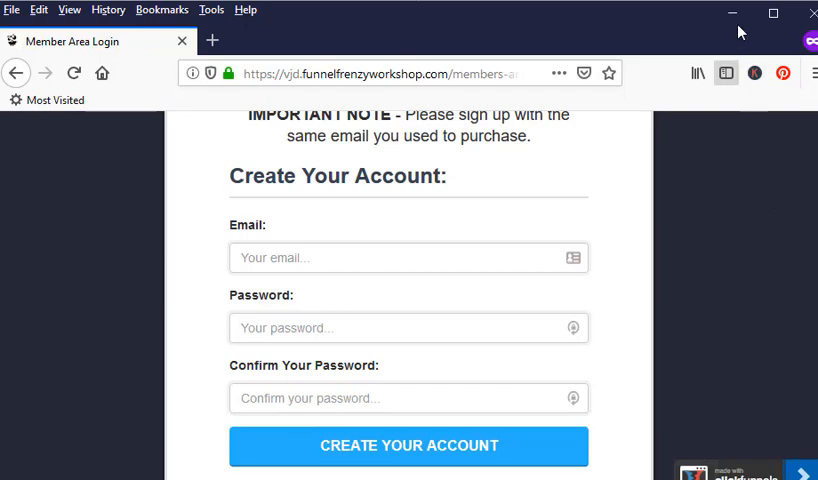
mouse_move(732, 14)
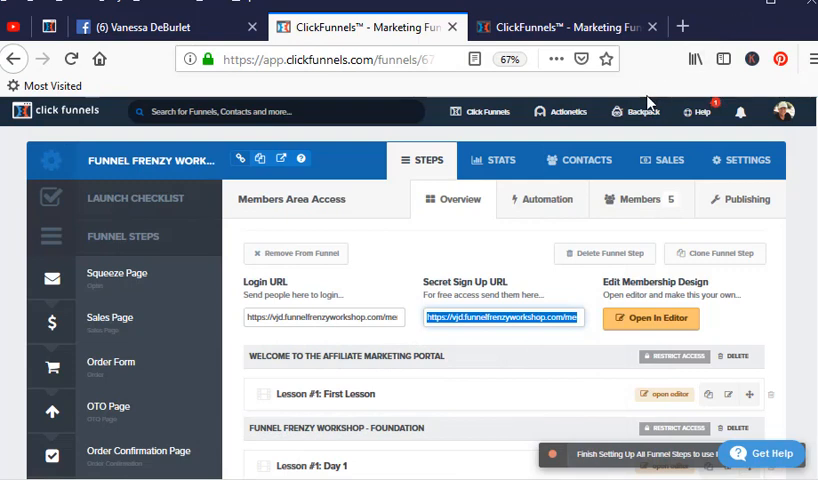
Step: Switch to the My Contacts page and bring the recently added contacts list into view
click(564, 28)
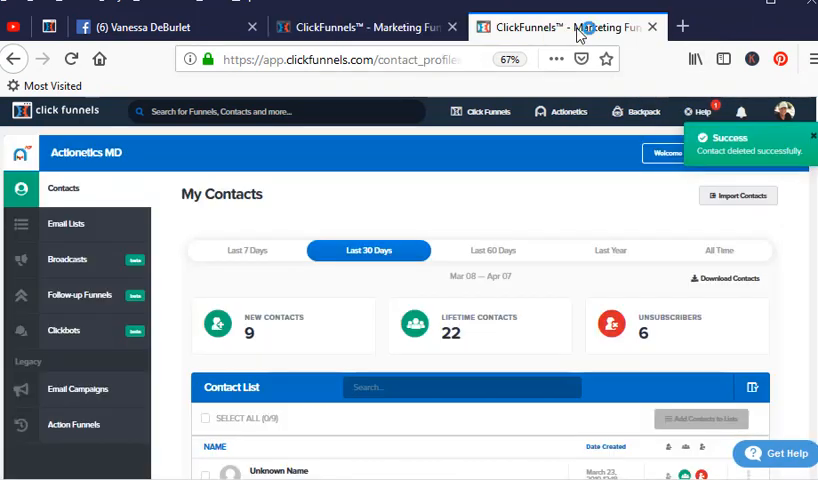
click(568, 112)
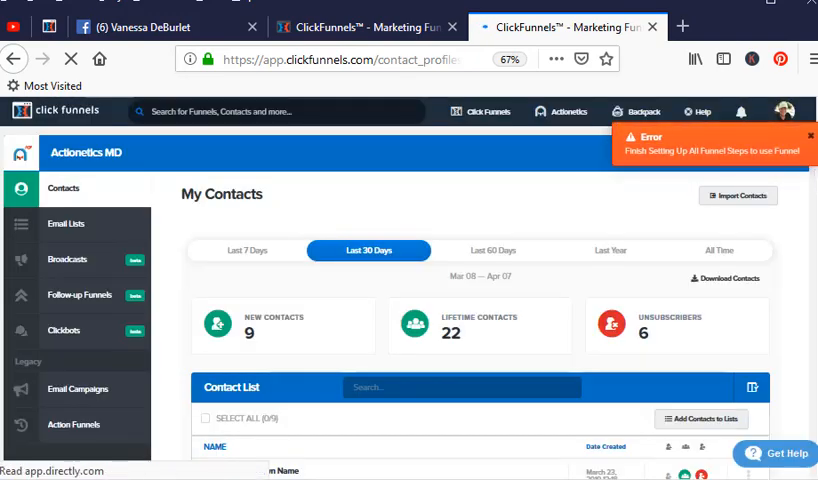
scroll(down, 3)
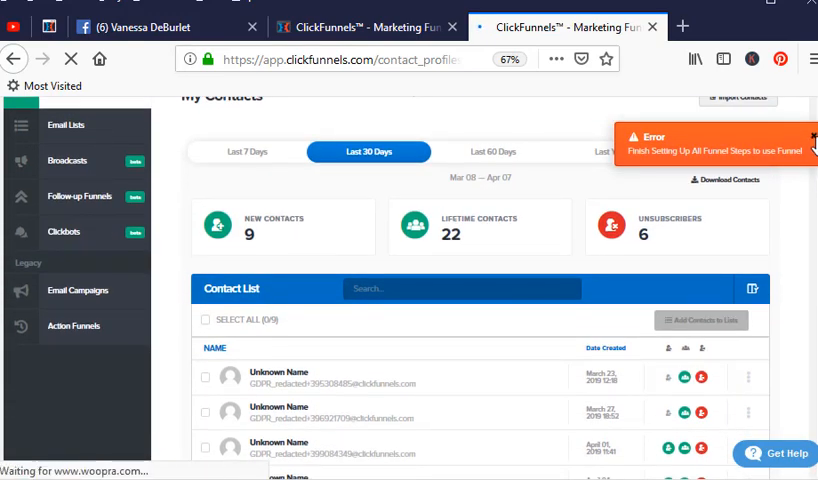
scroll(down, 3)
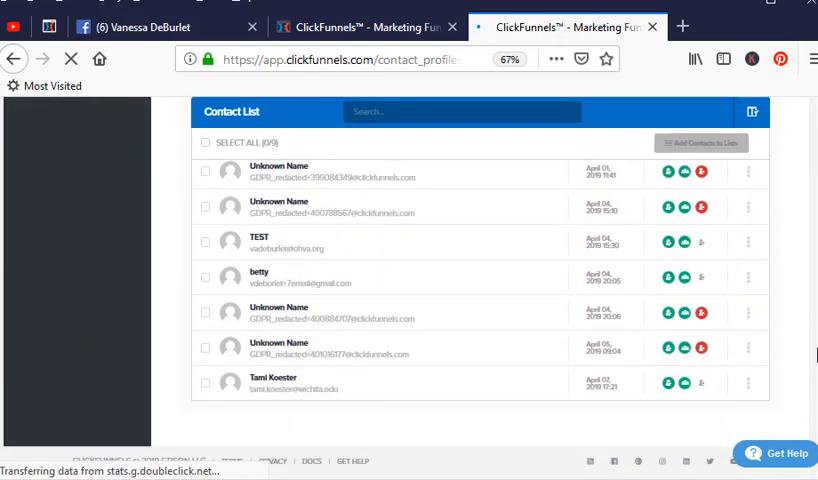
scroll(down, 3)
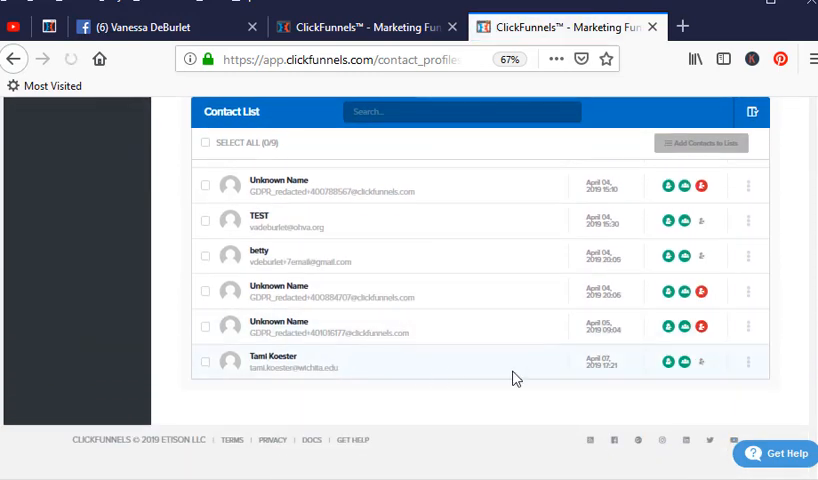
mouse_move(616, 380)
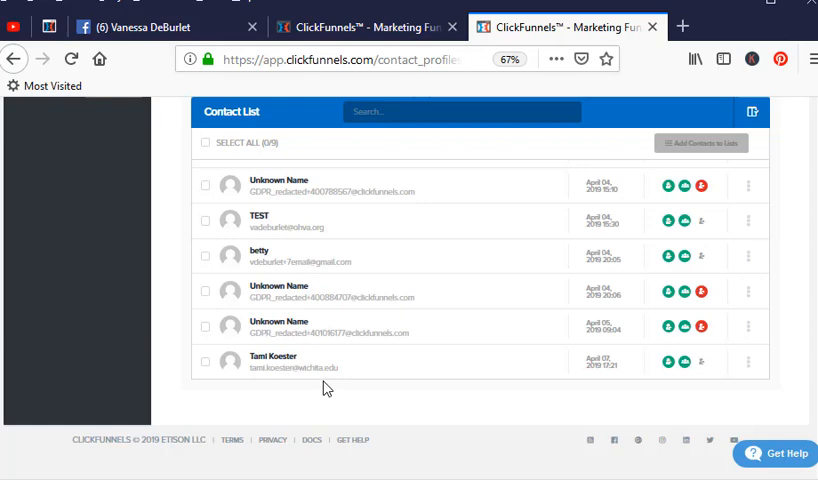
mouse_move(272, 356)
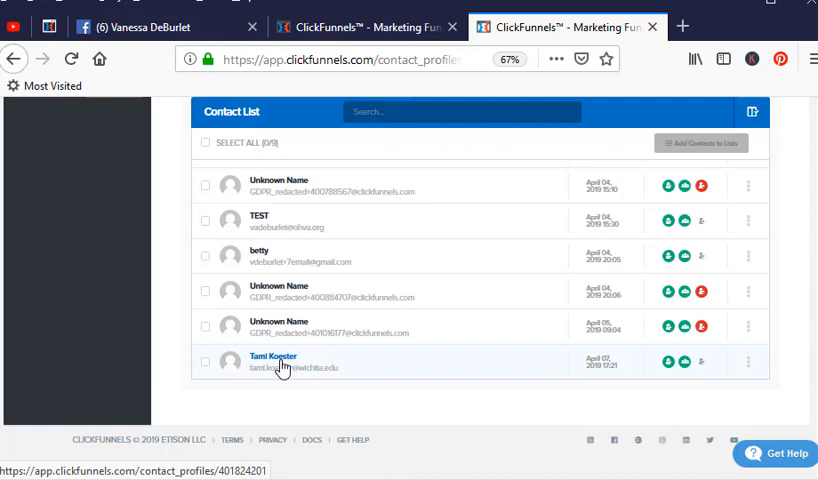
click(272, 356)
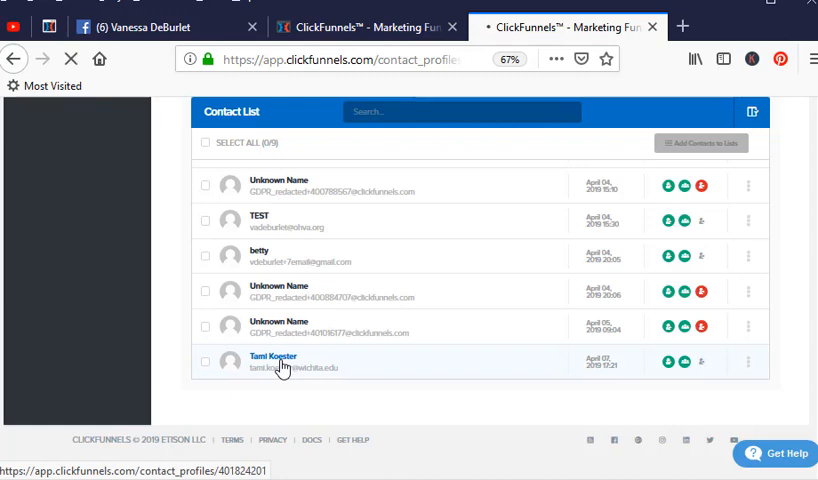
click(272, 356)
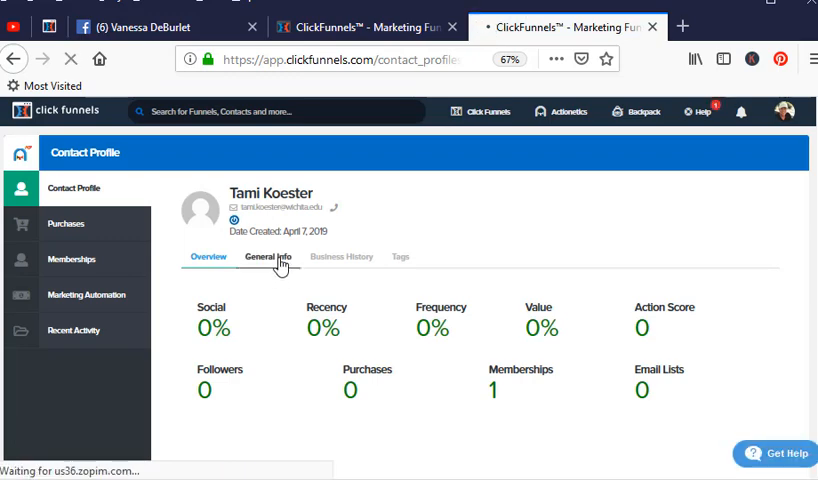
click(268, 256)
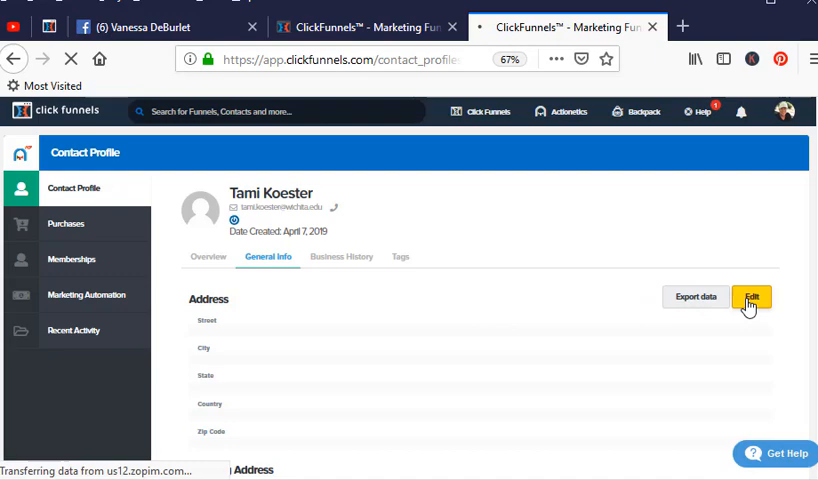
click(752, 296)
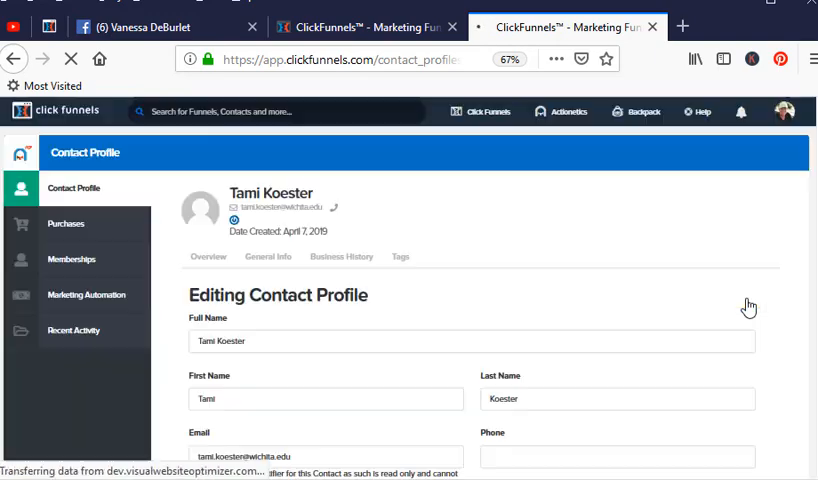
scroll(down, 3)
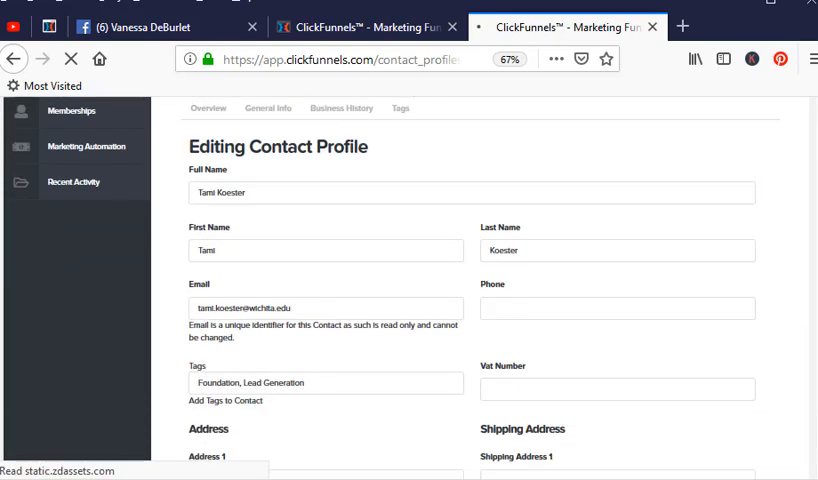
scroll(down, 3)
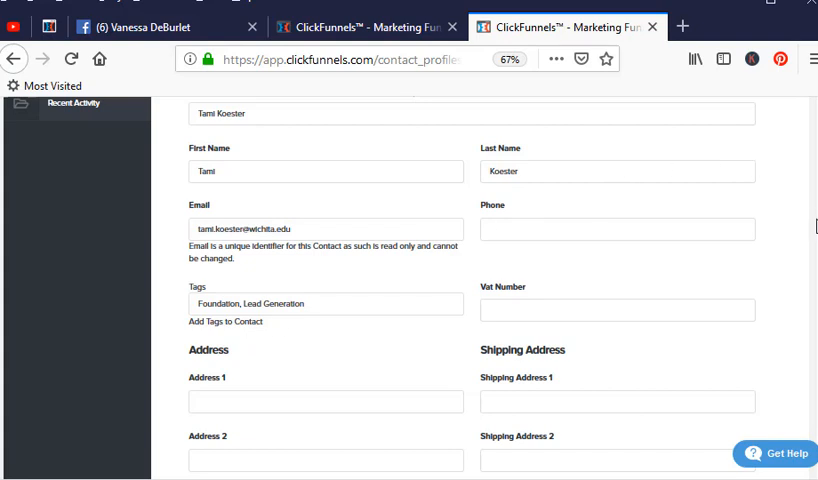
scroll(down, 3)
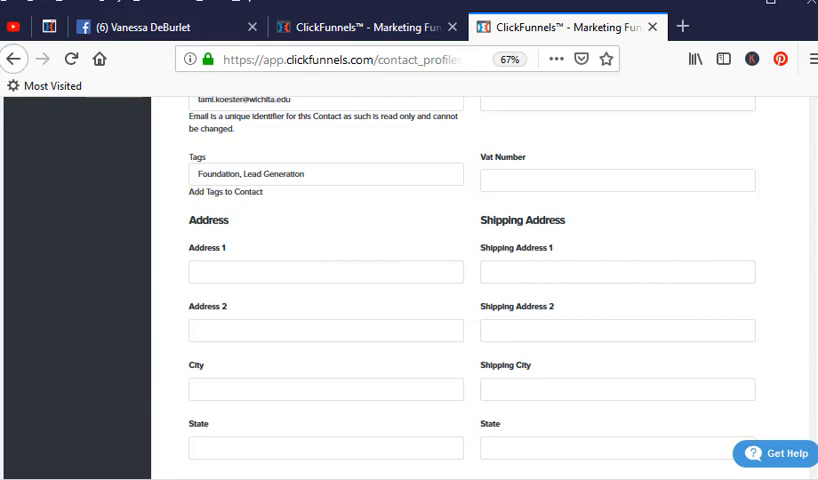
scroll(up, 3)
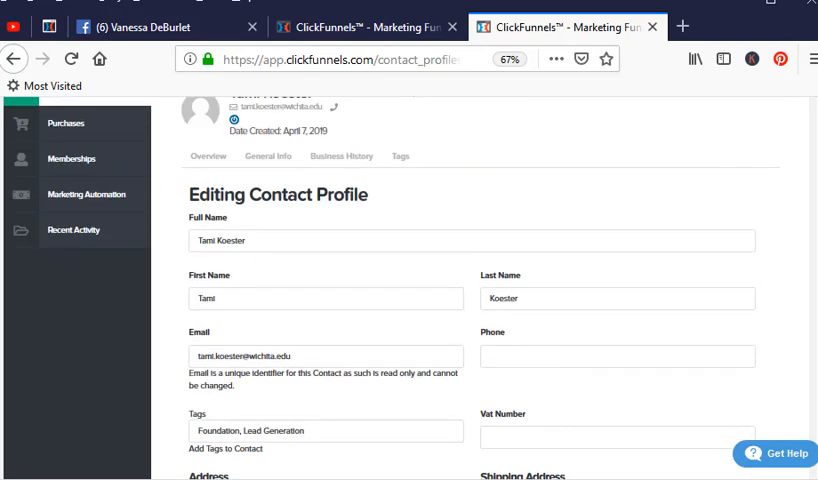
scroll(up, 3)
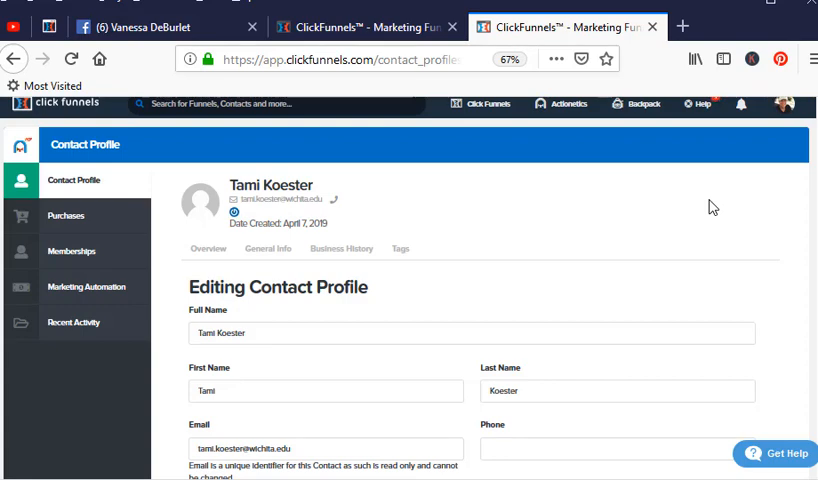
scroll(down, 3)
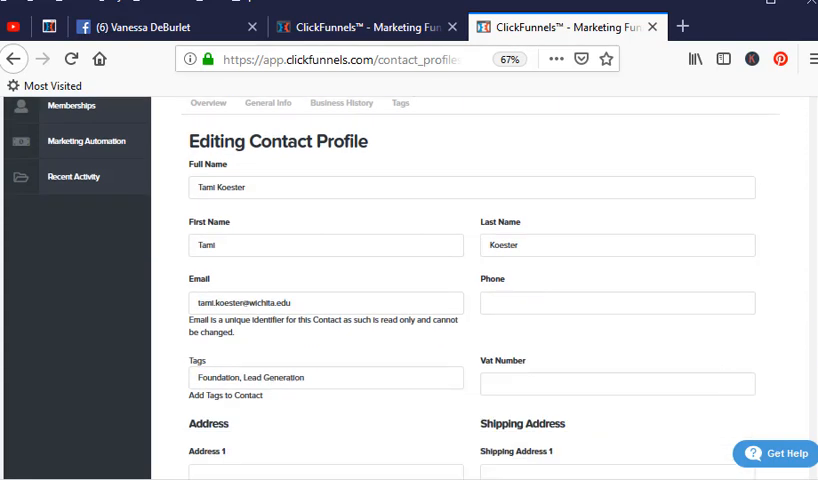